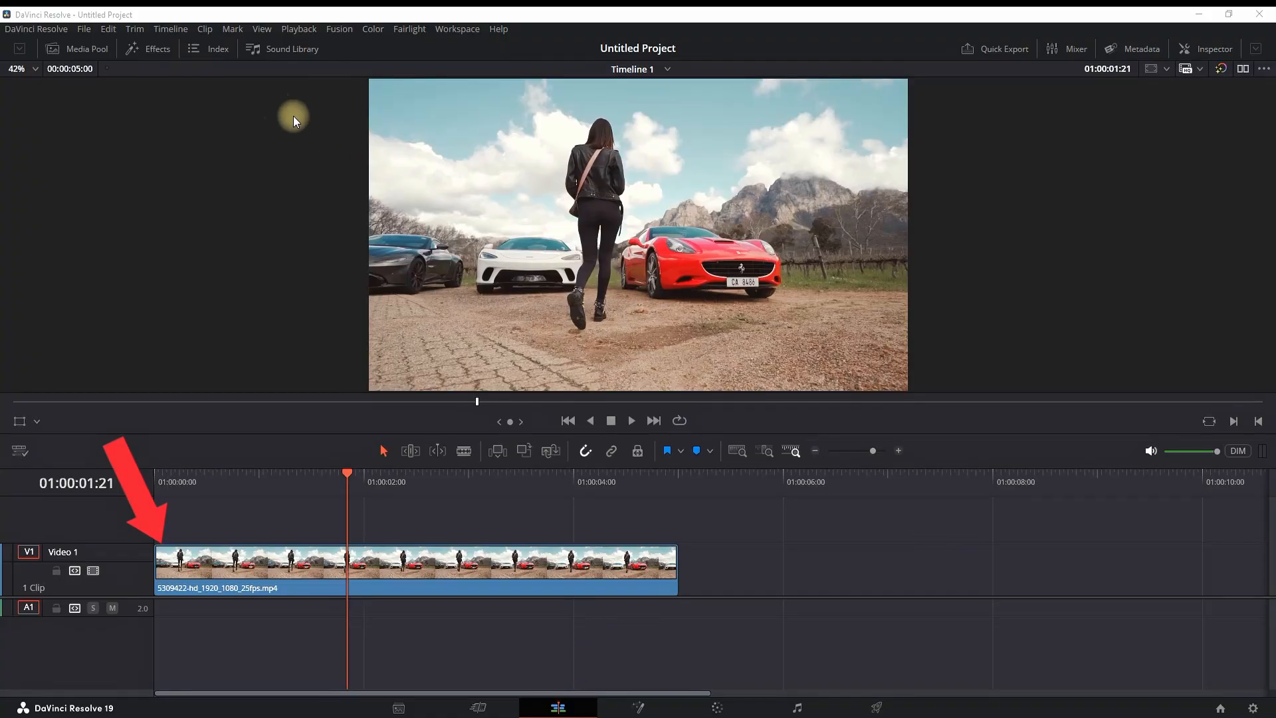
- Search the Effects library for 'vig' and apply the Vignette Open FX to the clip
click(148, 48)
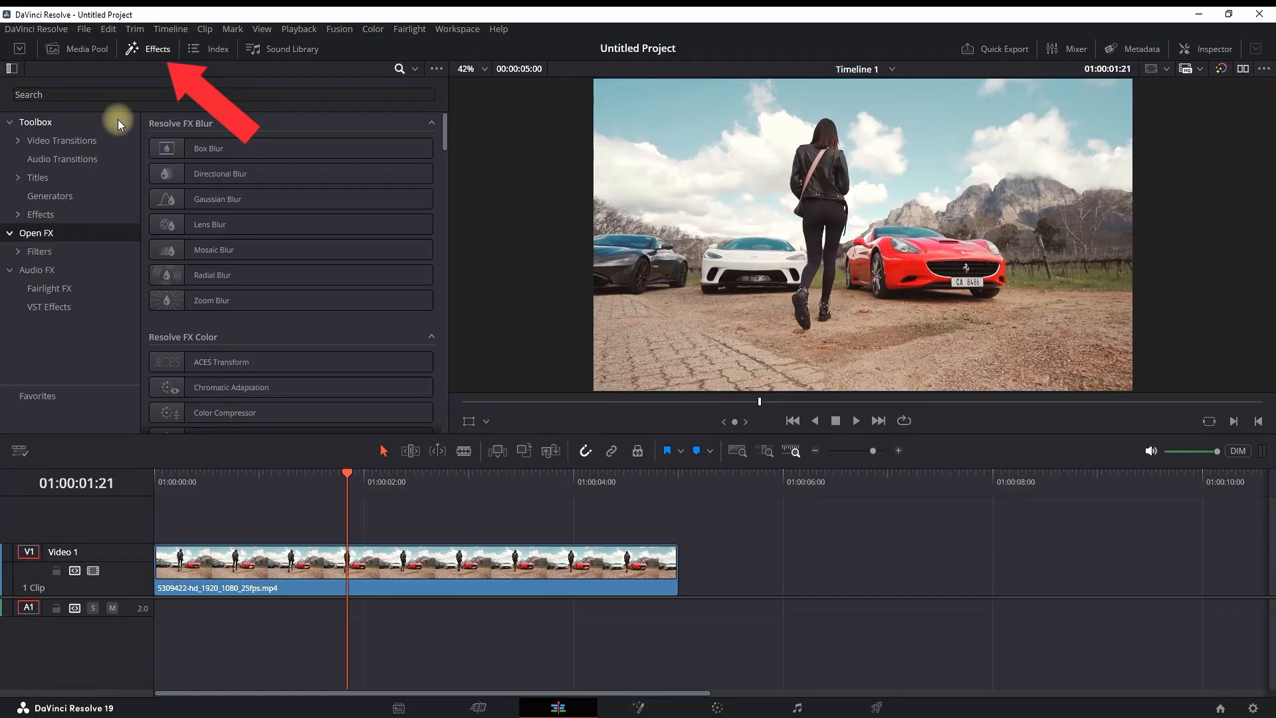
text(vig)
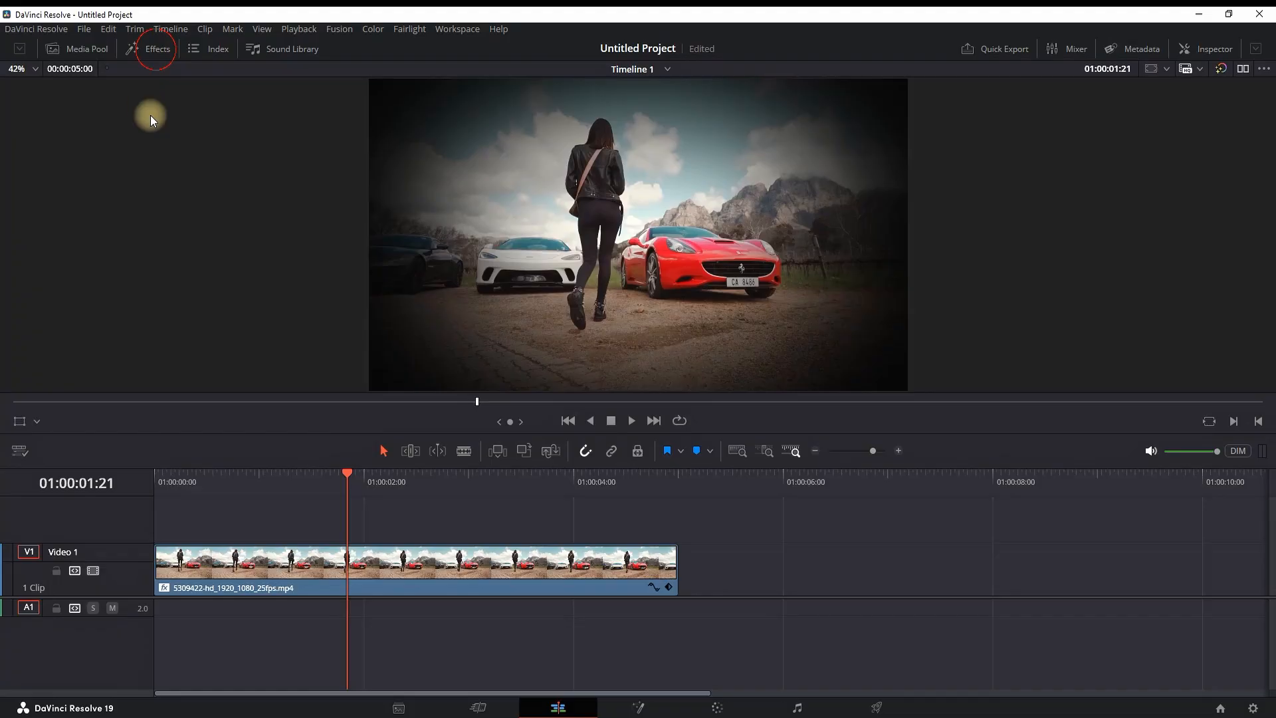
- Shrink the vignette to size 0.573, set softness near 0.5, and tint it red
click(1214, 49)
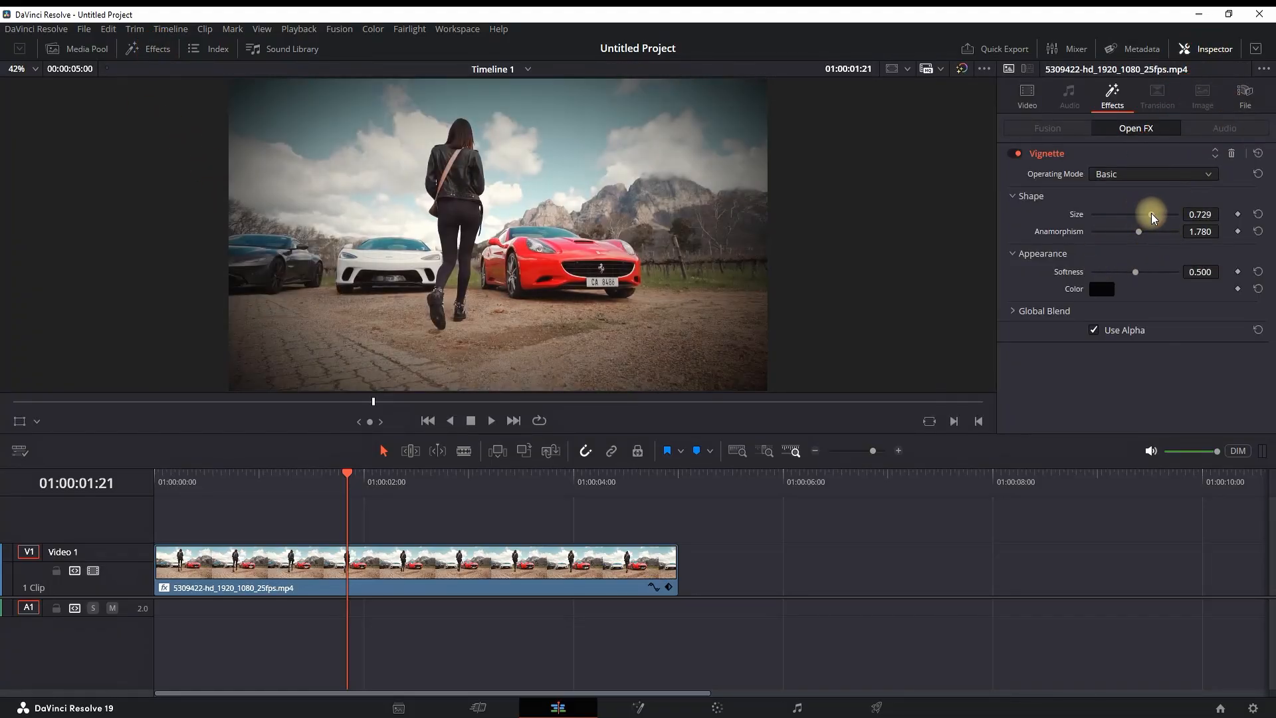
drag(1152, 214, 1136, 214)
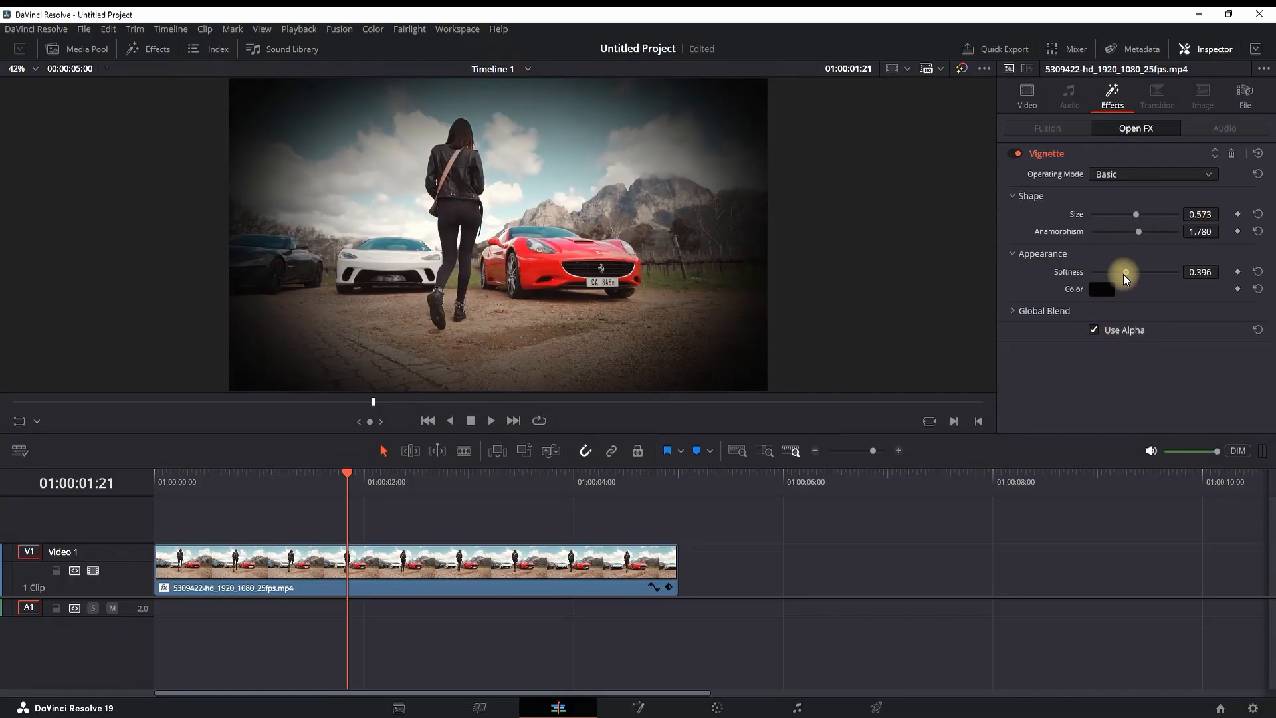
drag(1123, 271, 1137, 271)
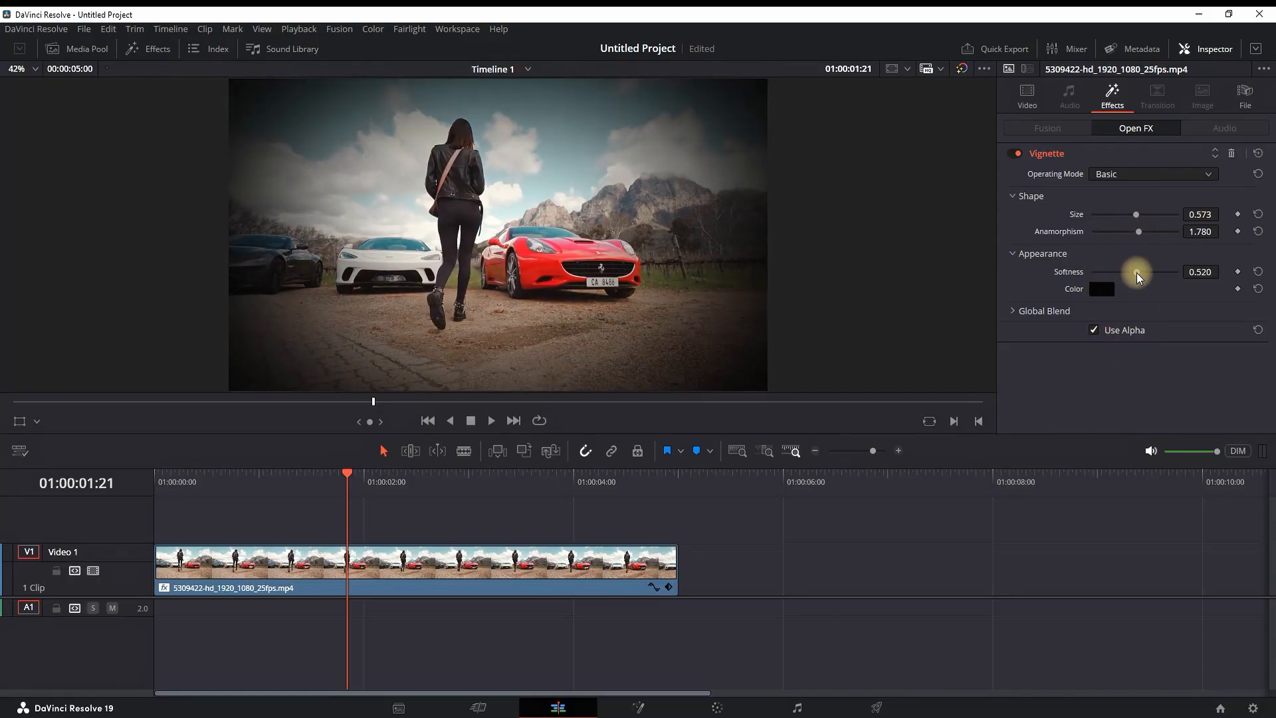
click(1102, 289)
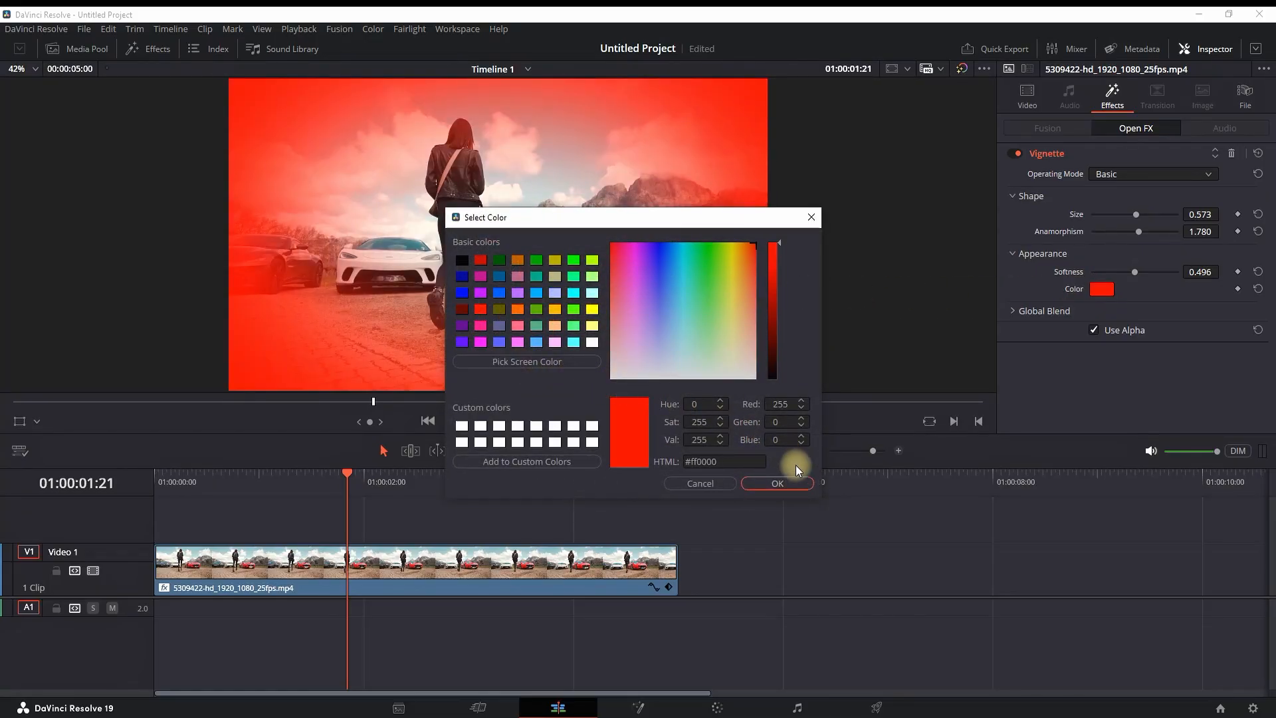
click(775, 482)
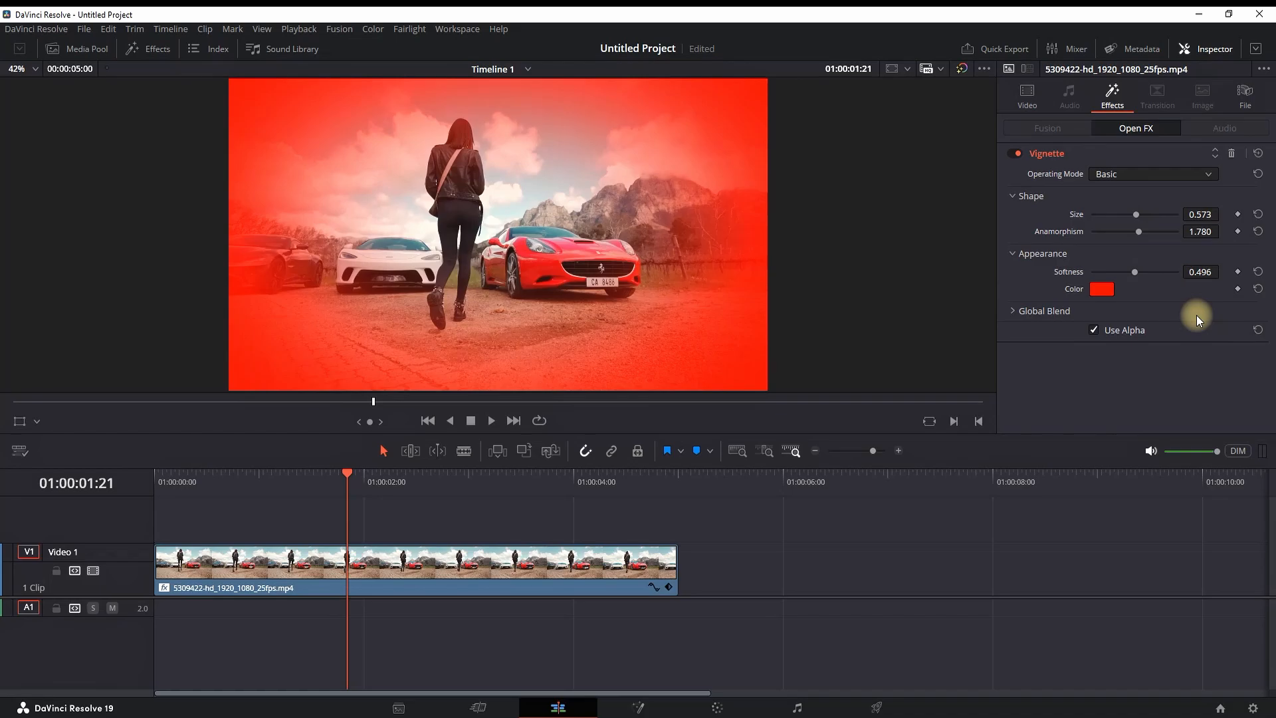
click(1152, 173)
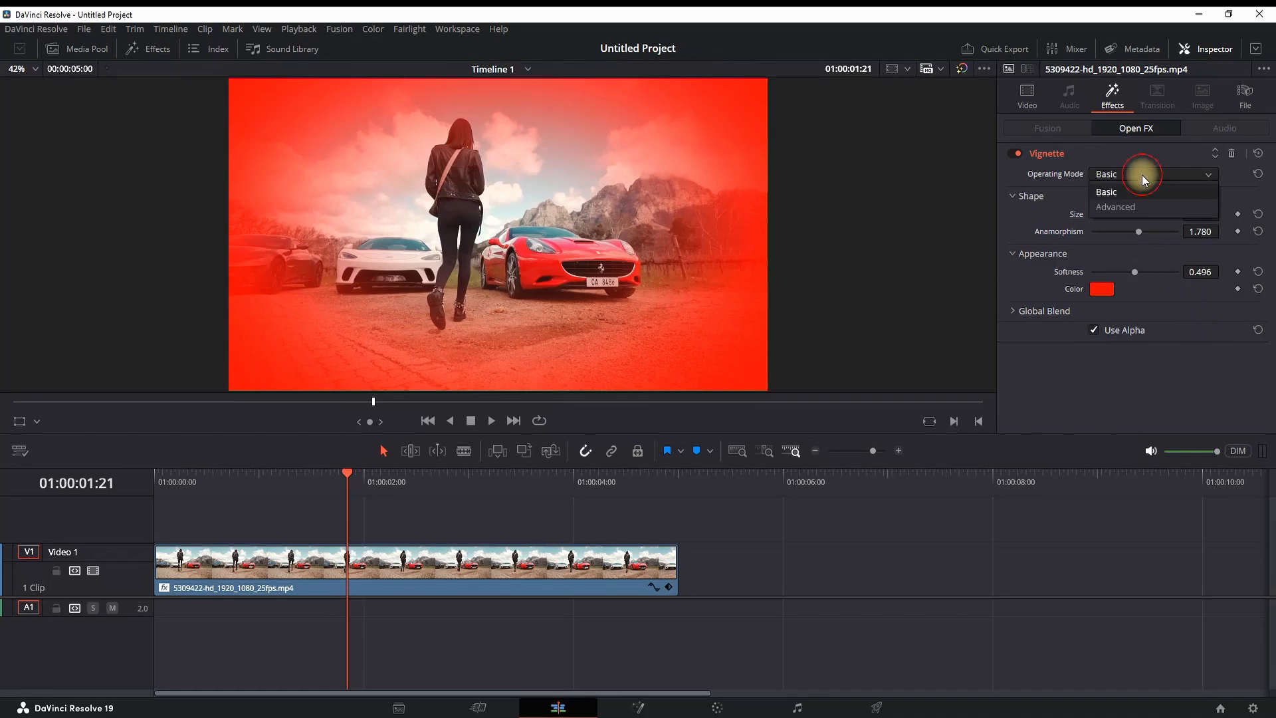
- Set the vignette's Operating Mode to Advanced and Border Shape to Diamond
click(1116, 206)
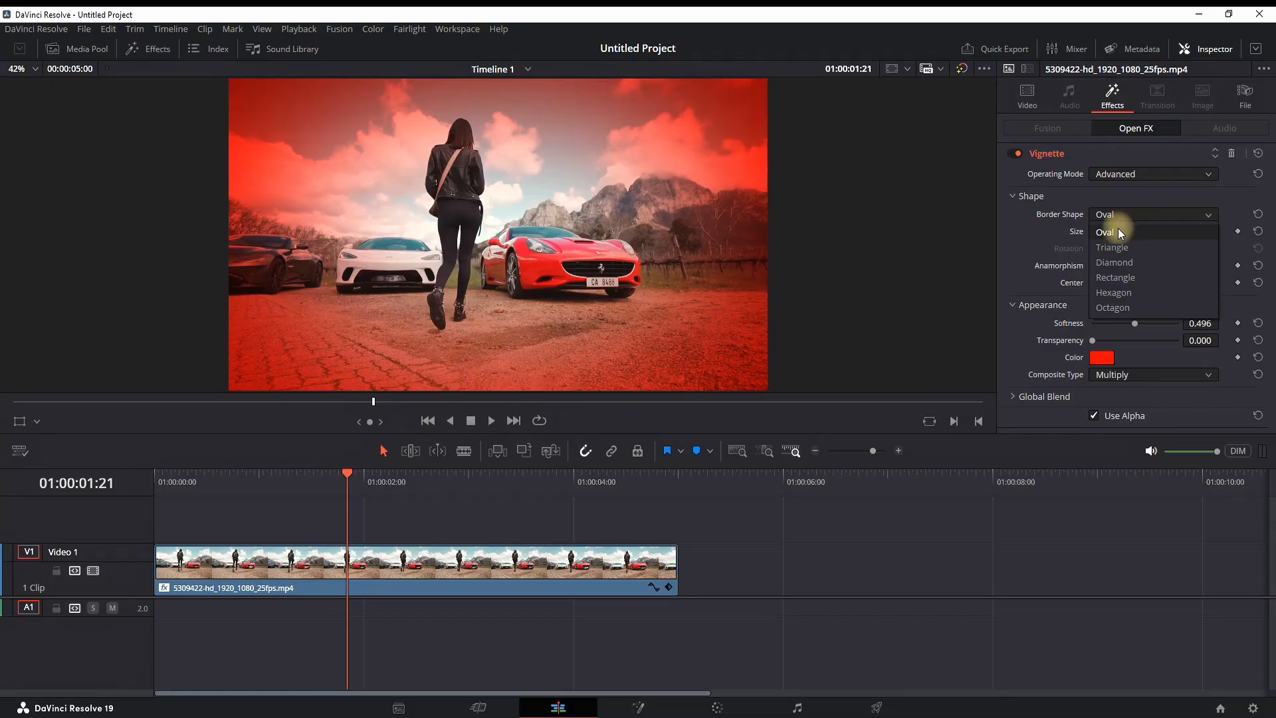
click(1114, 261)
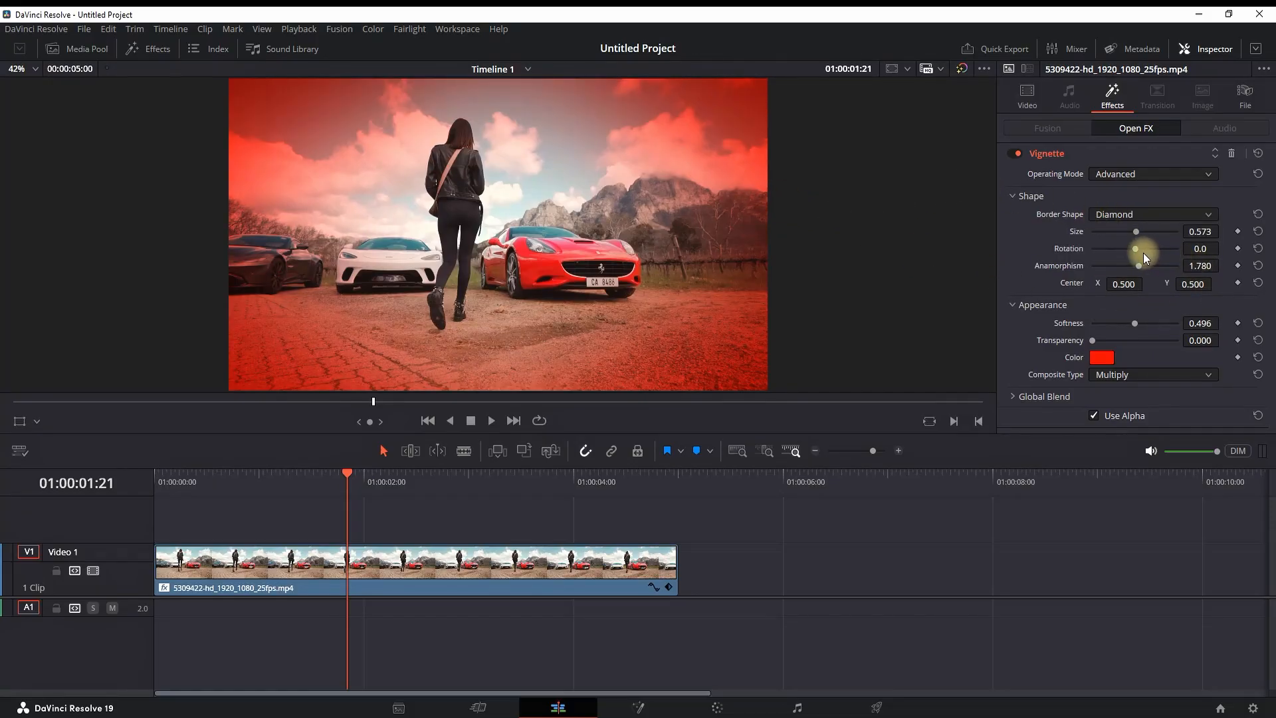
- Try rotation and transparency, set vignette size to 0.518, and move Center X to 0.630
drag(1139, 248, 1115, 248)
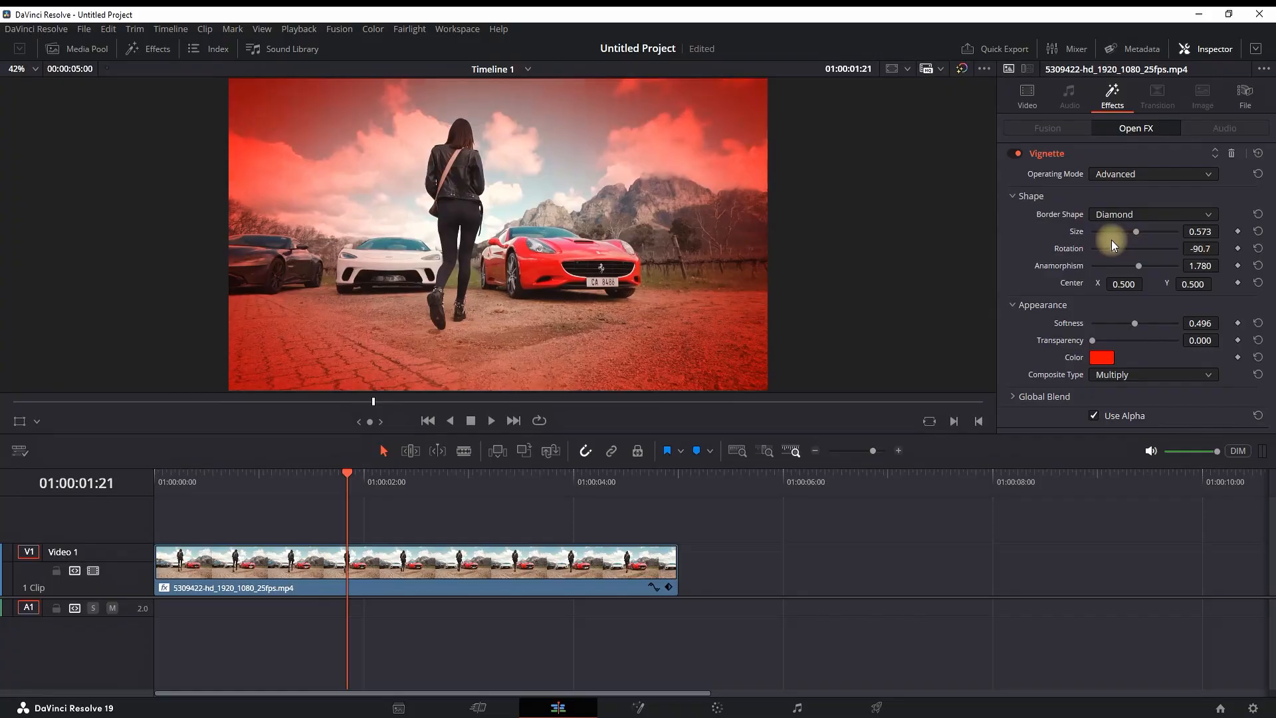
drag(1132, 248, 1156, 248)
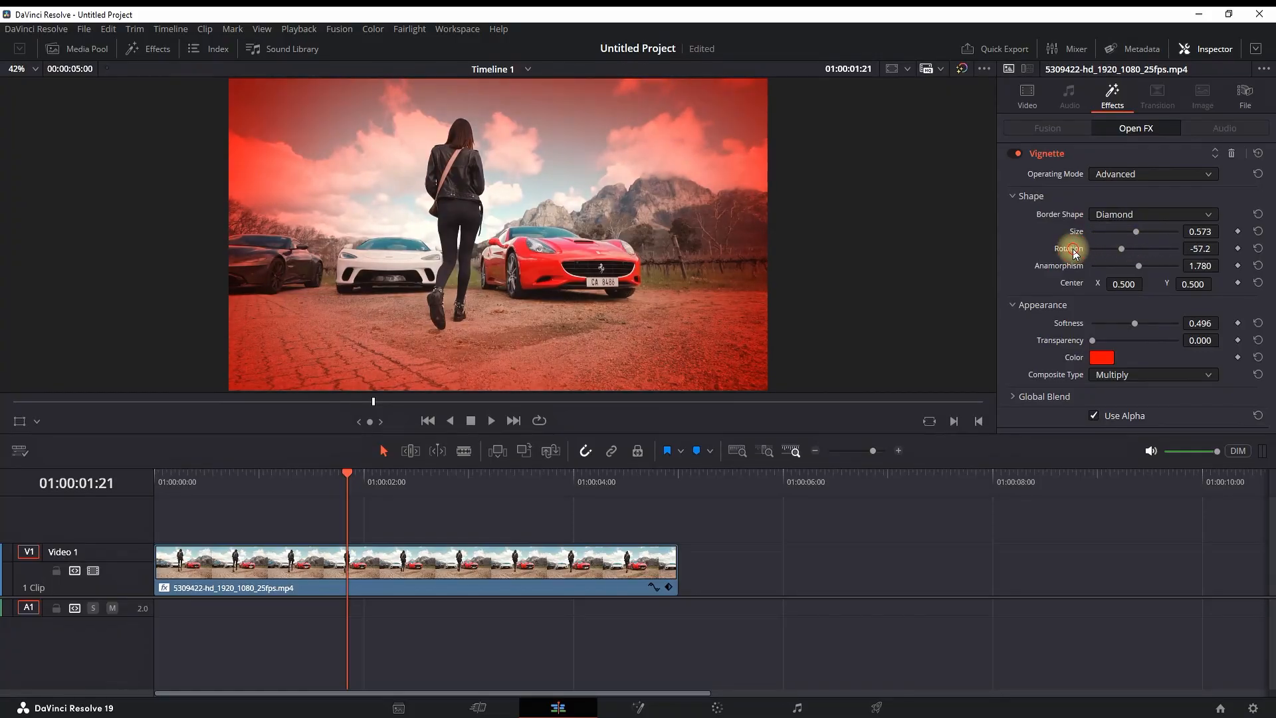
drag(1137, 231, 1107, 231)
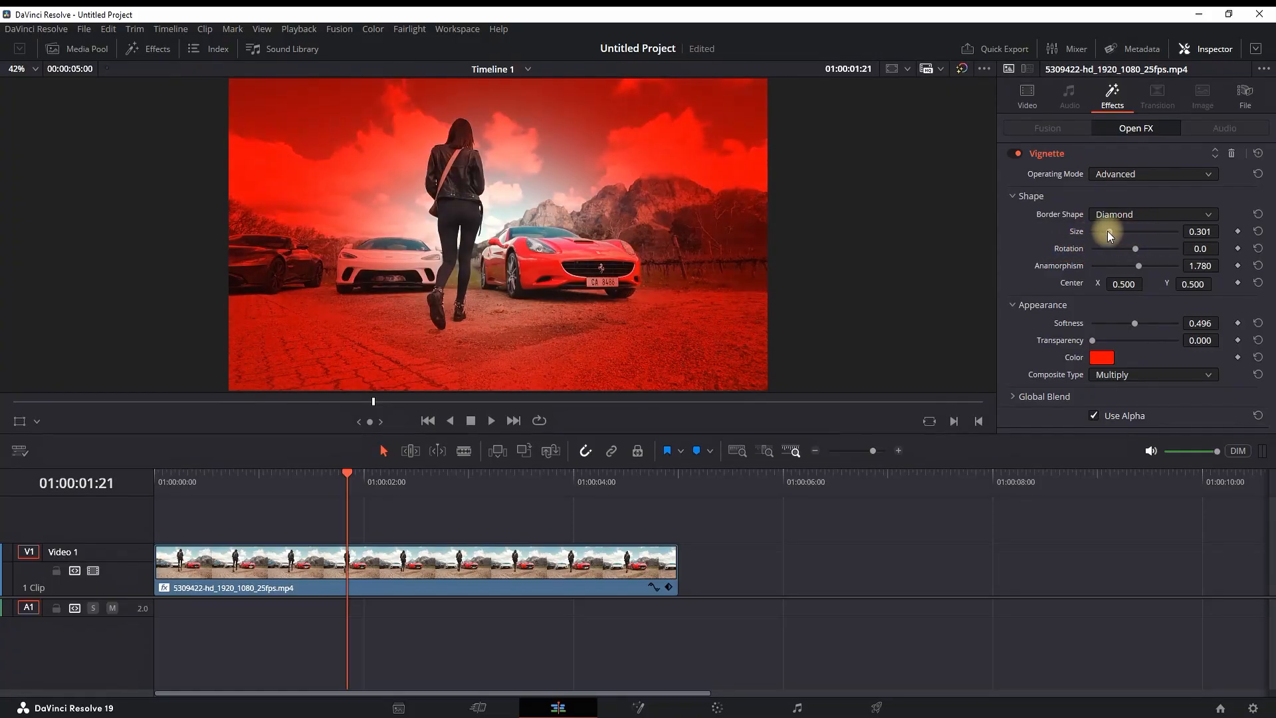
drag(1107, 232, 1132, 232)
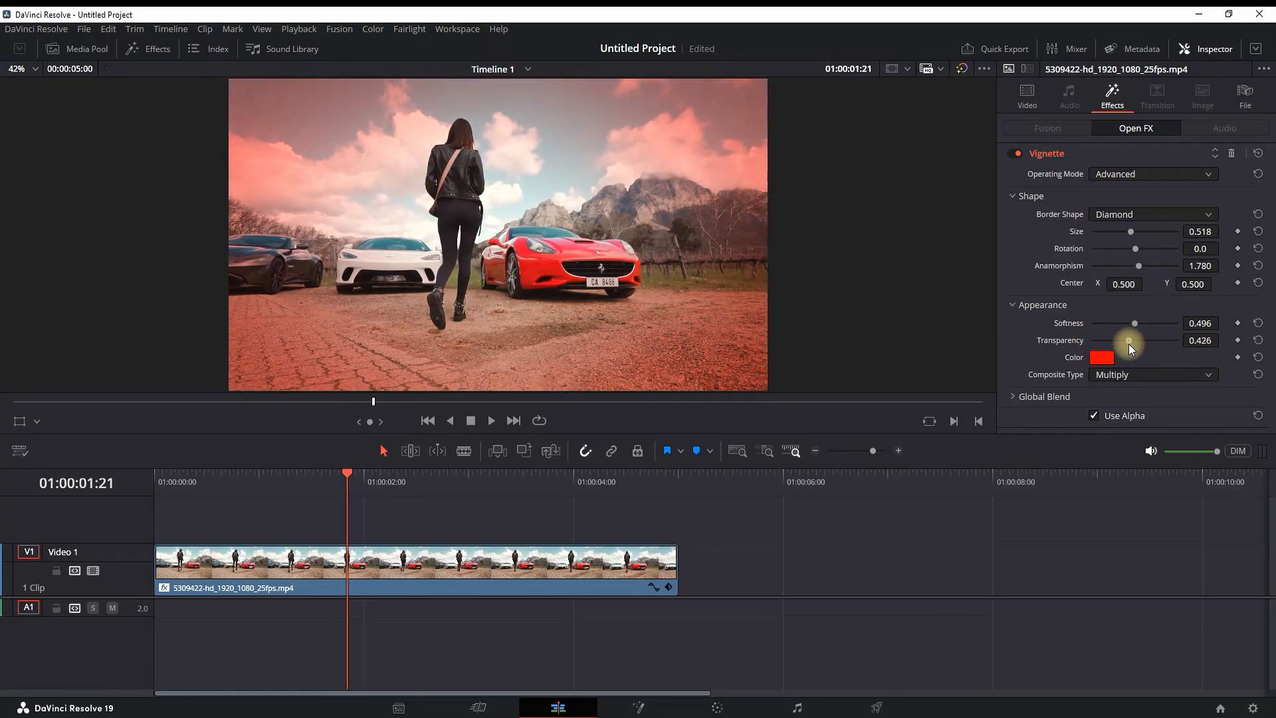
drag(1131, 340, 1091, 340)
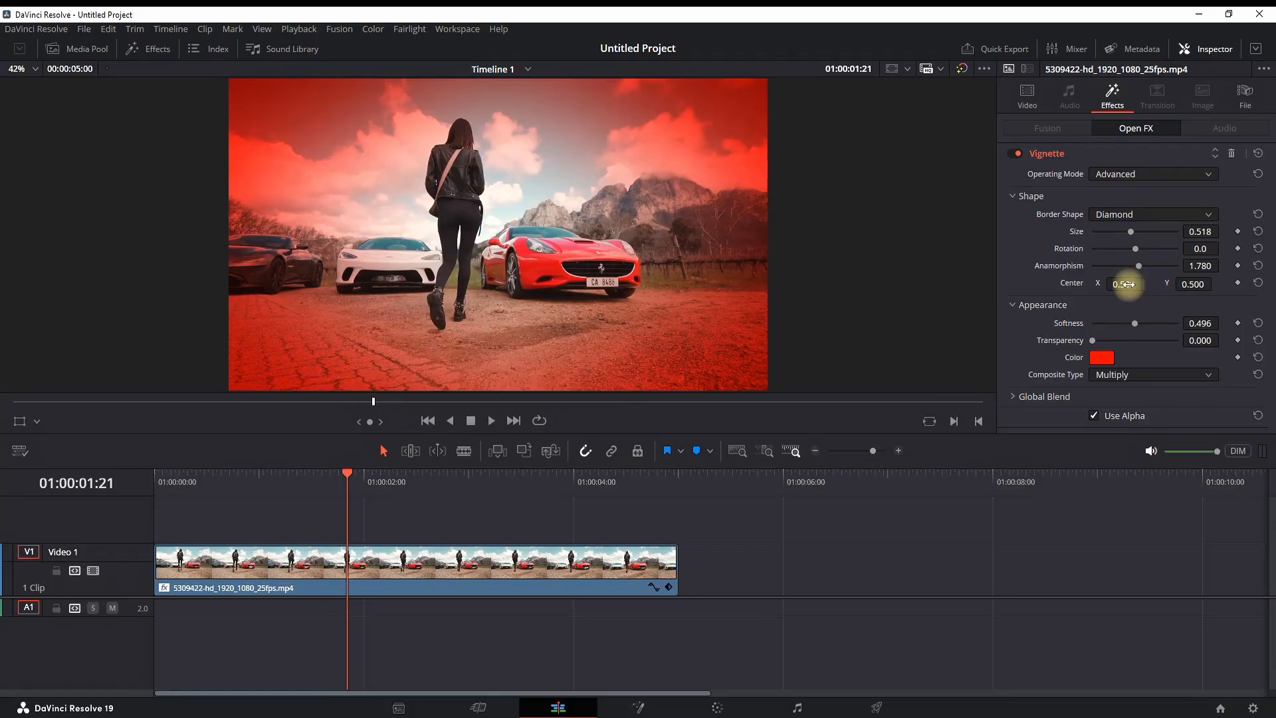
drag(1127, 283, 1136, 284)
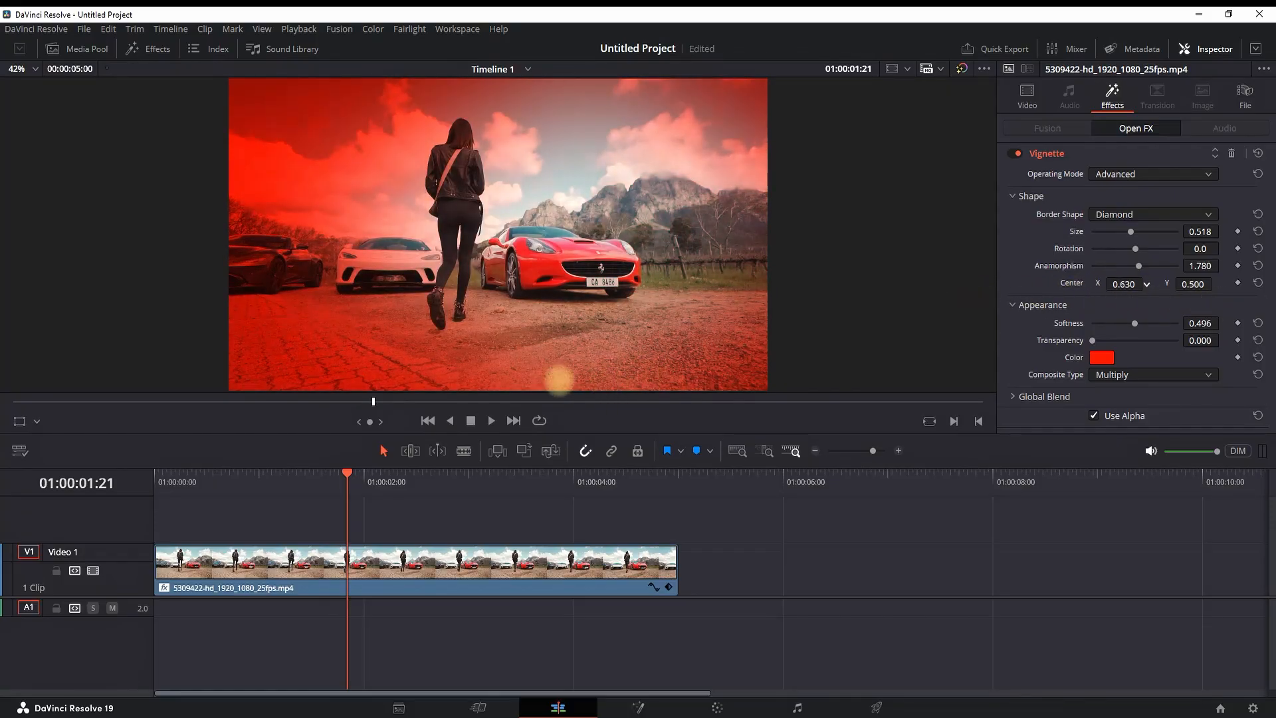